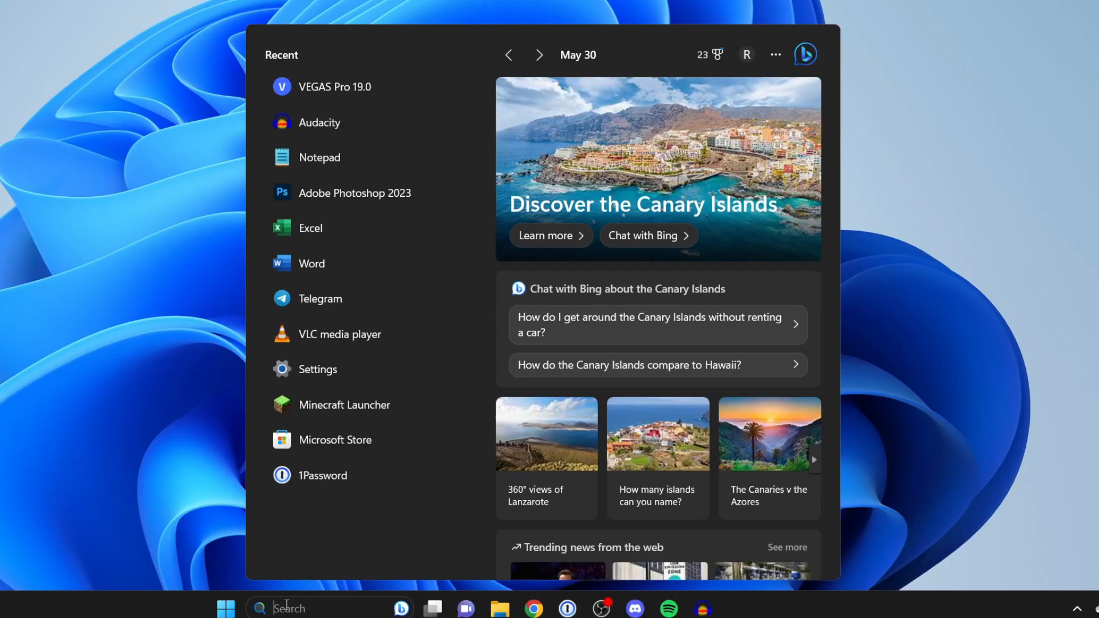
# Step: Search Start for 'microsoft' and launch the Microsoft Store app from the results
pyautogui.write('microsoft Edge')
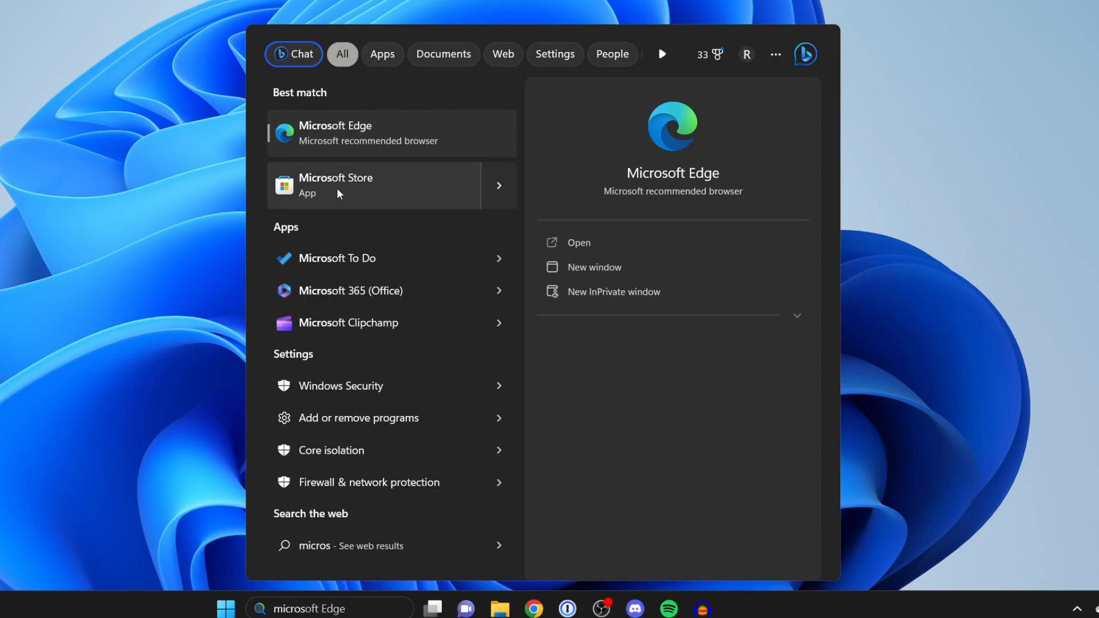
pyautogui.click(335, 186)
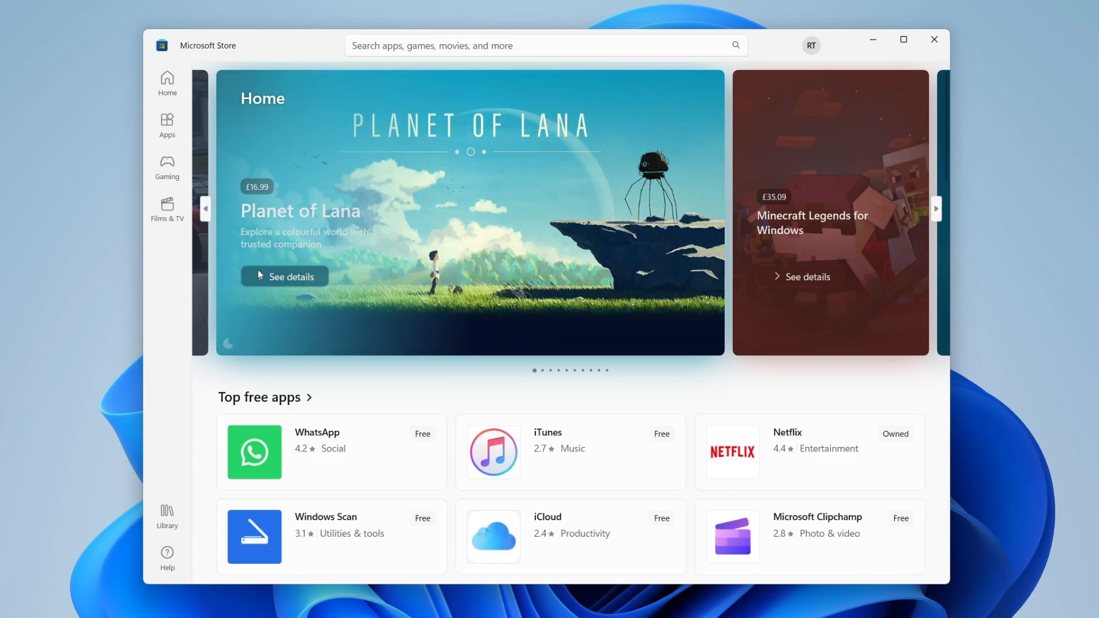
pyautogui.moveTo(193, 398)
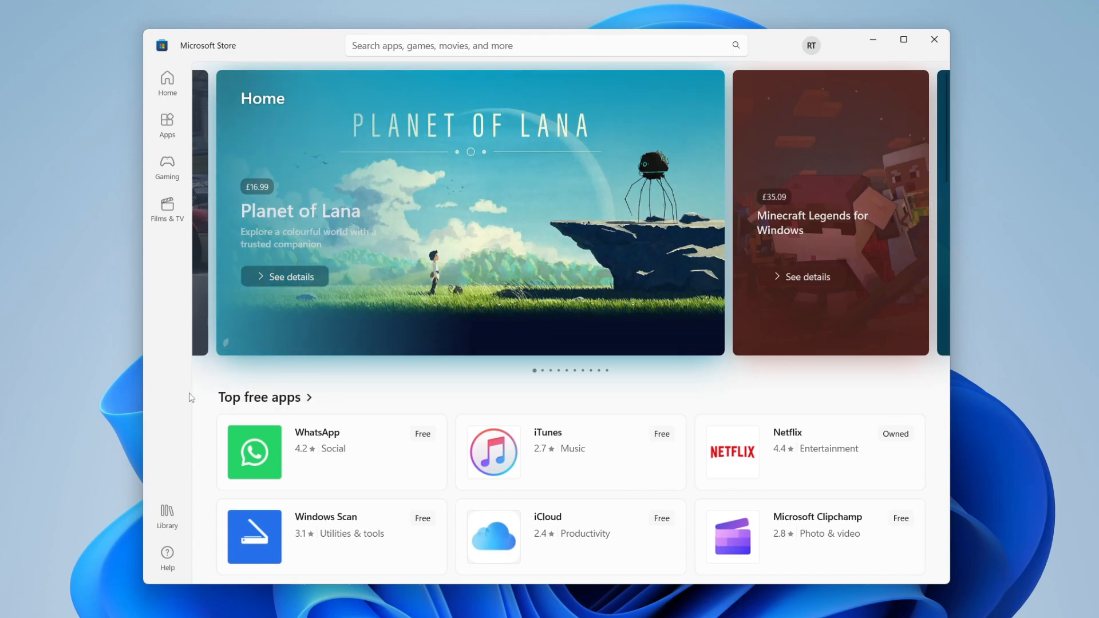
pyautogui.moveTo(292, 420)
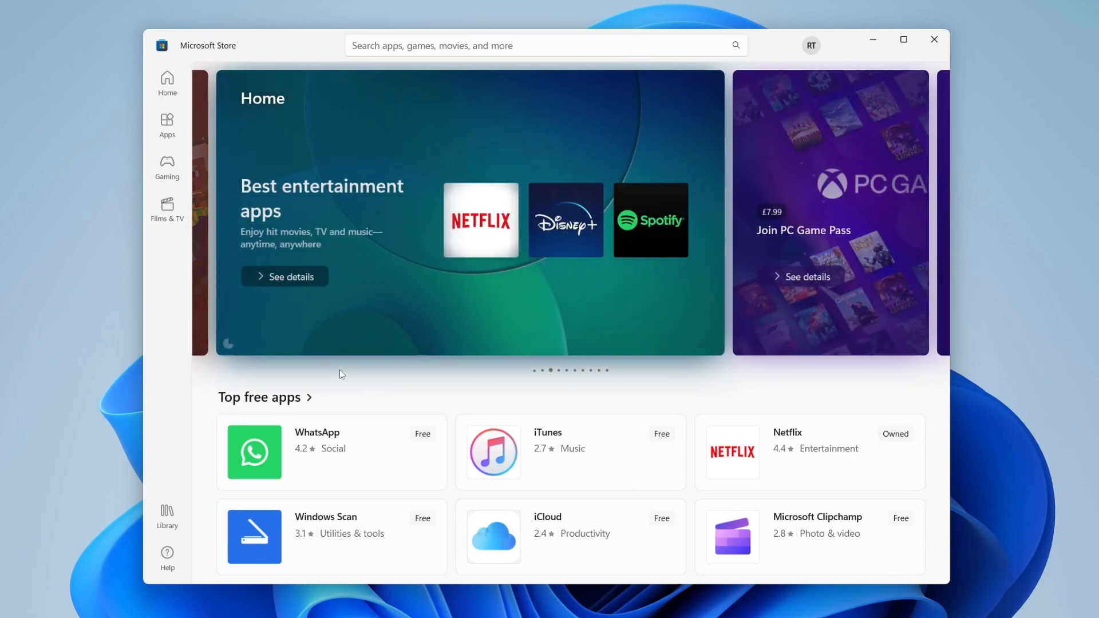
pyautogui.moveTo(437, 419)
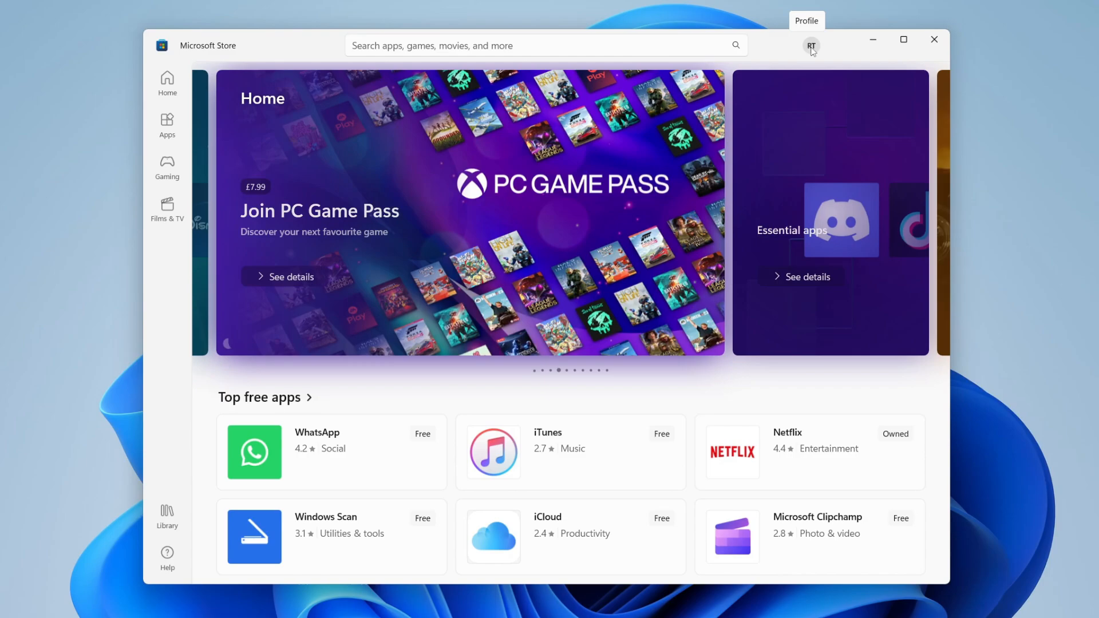
pyautogui.moveTo(839, 66)
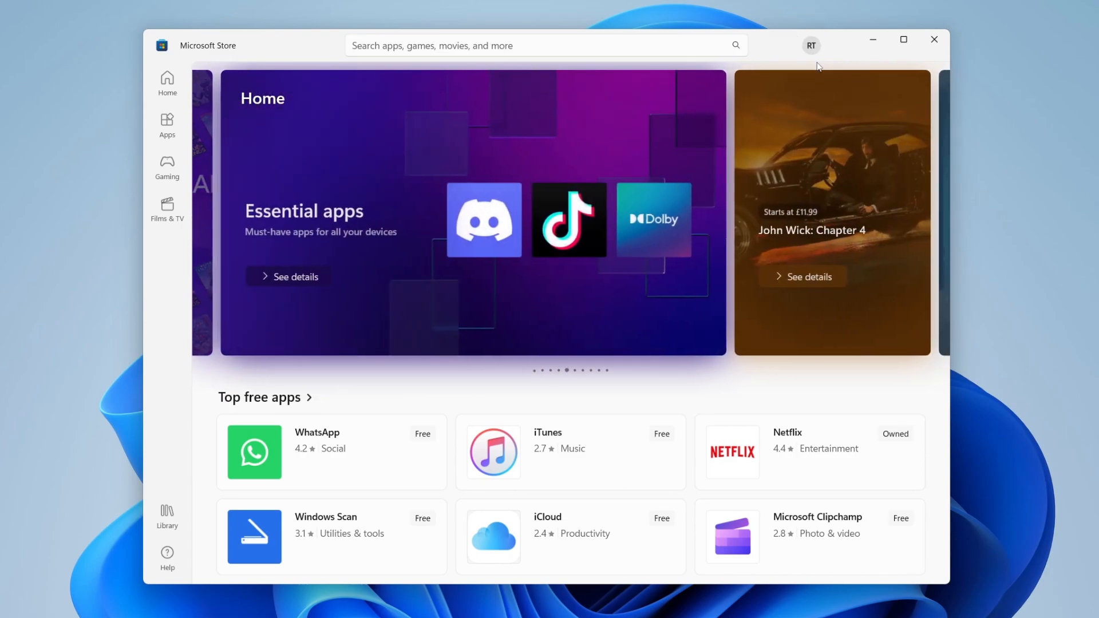
pyautogui.moveTo(813, 46)
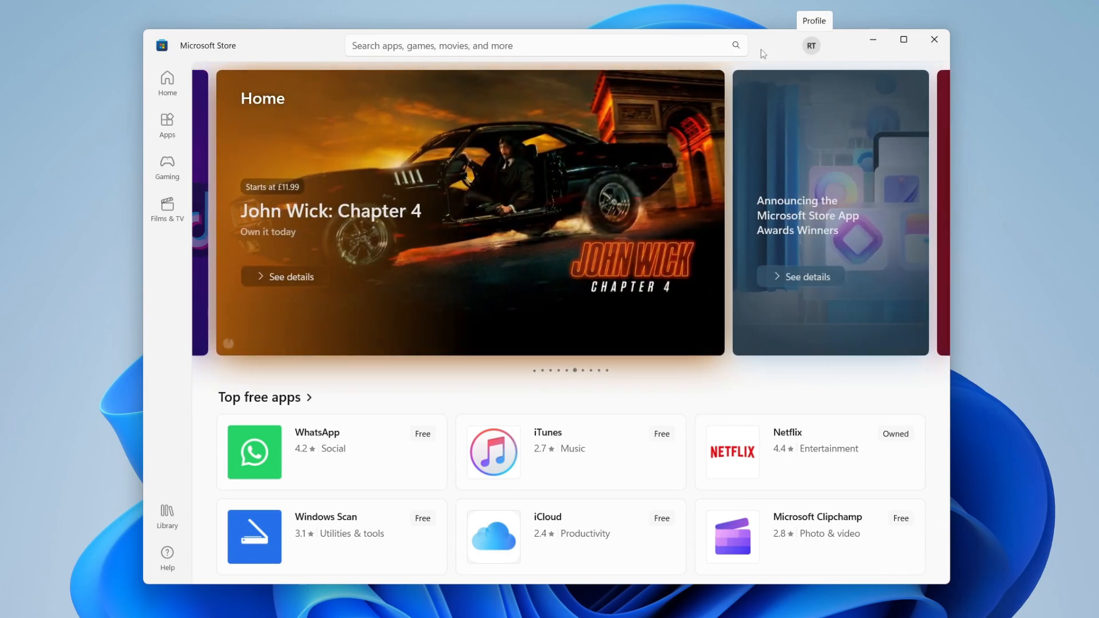
pyautogui.moveTo(489, 331)
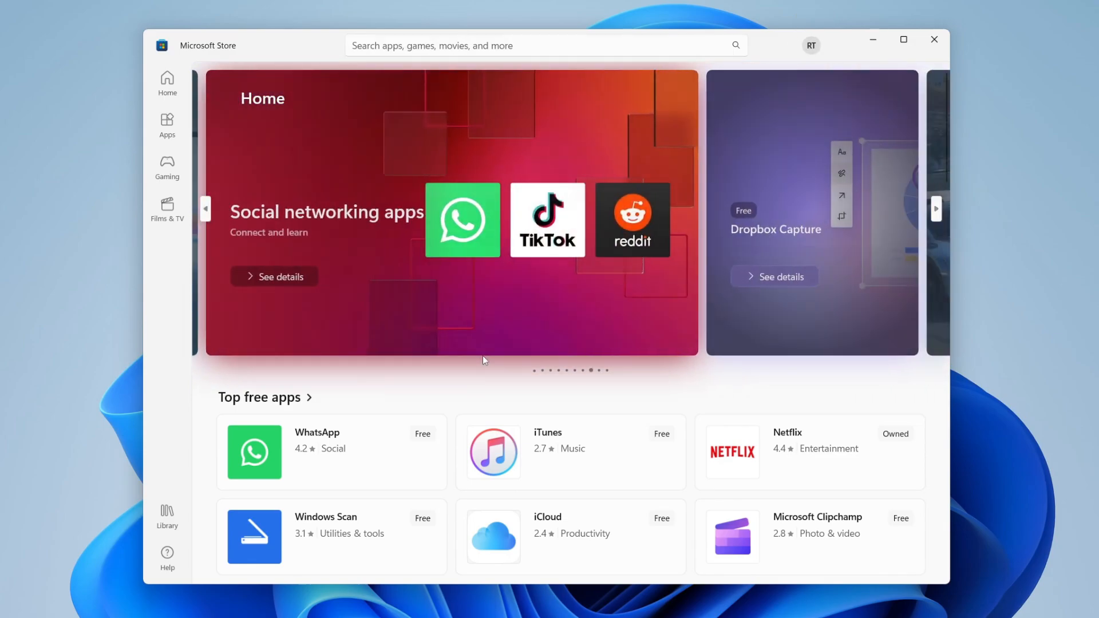
pyautogui.scroll(-3)
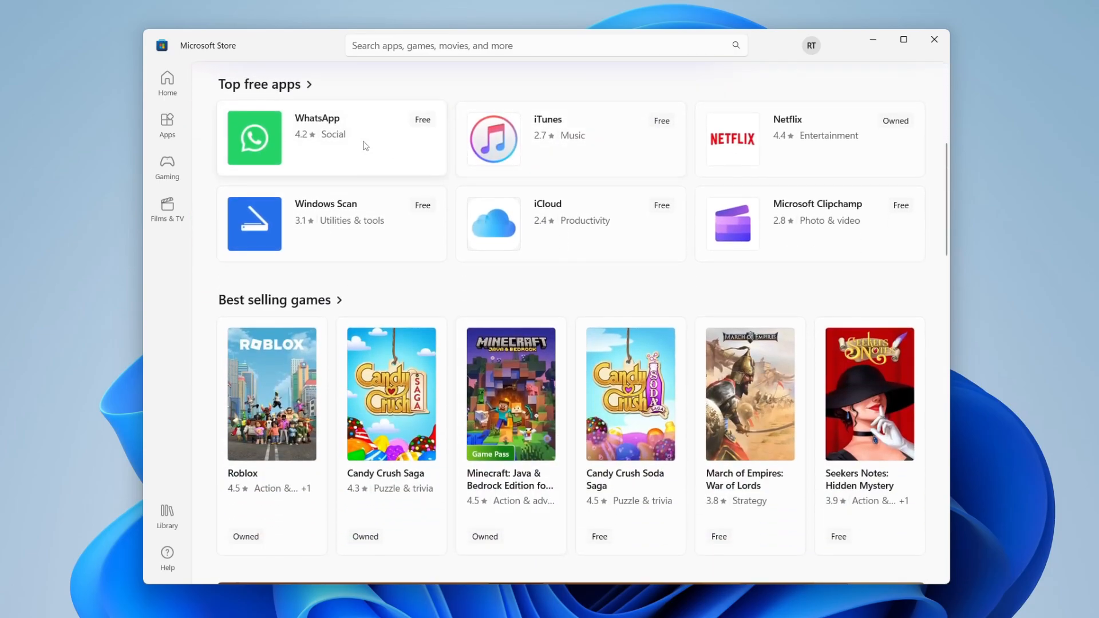
pyautogui.scroll(-3)
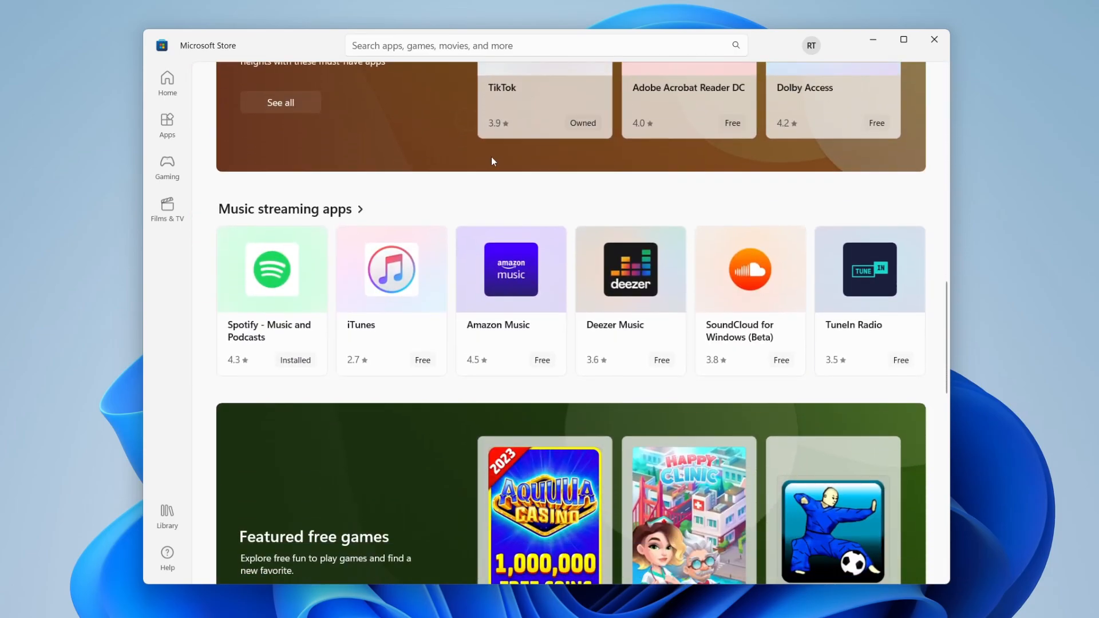
pyautogui.scroll(-3)
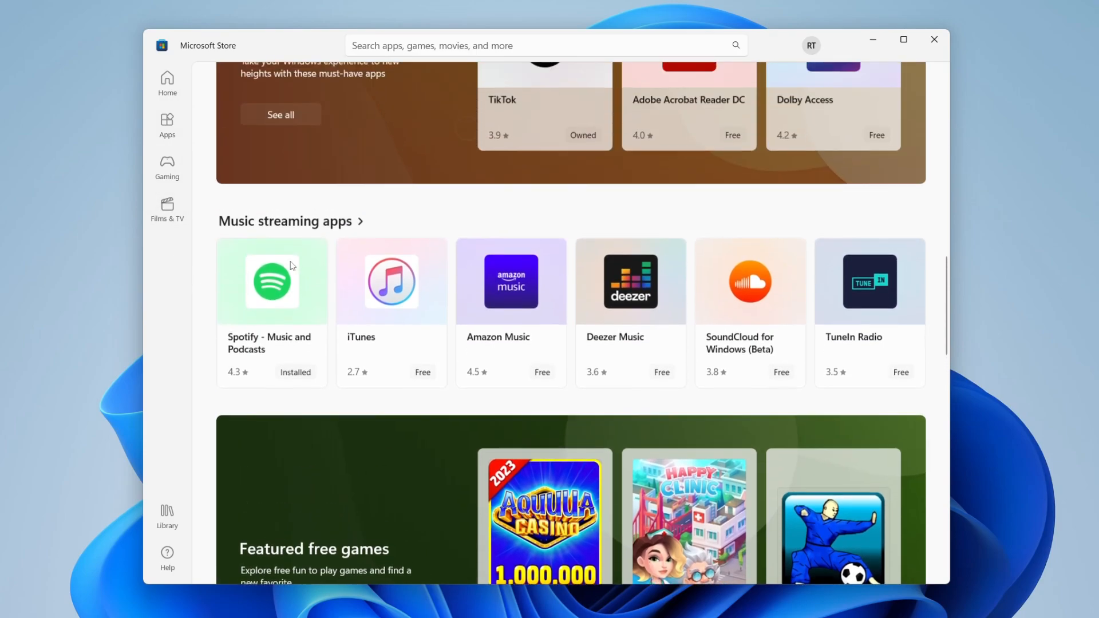
pyautogui.scroll(3)
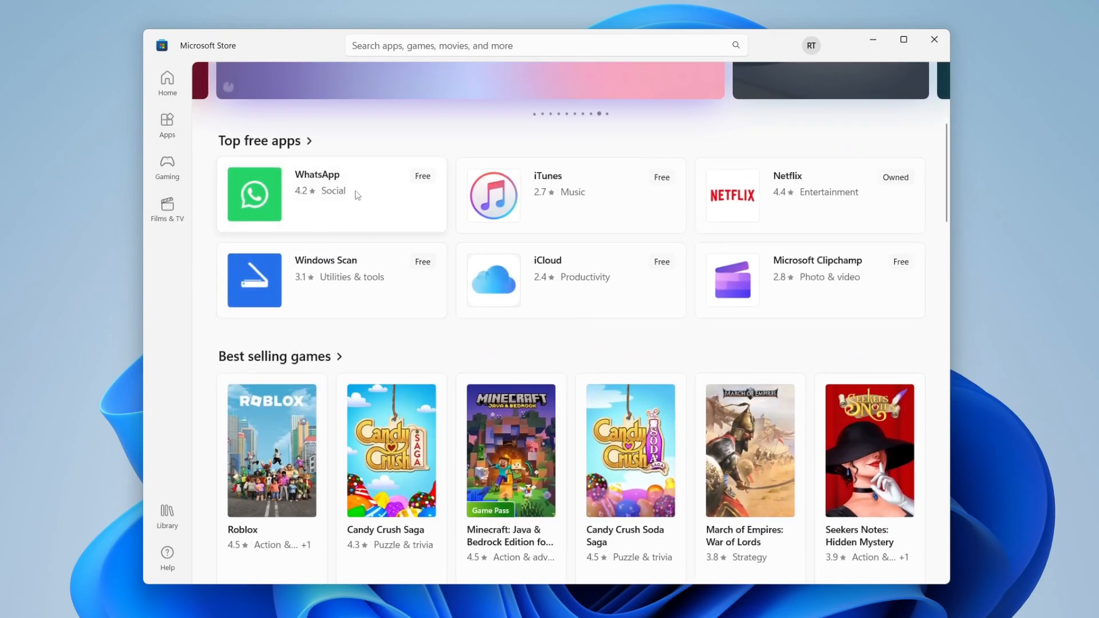
pyautogui.moveTo(295, 199)
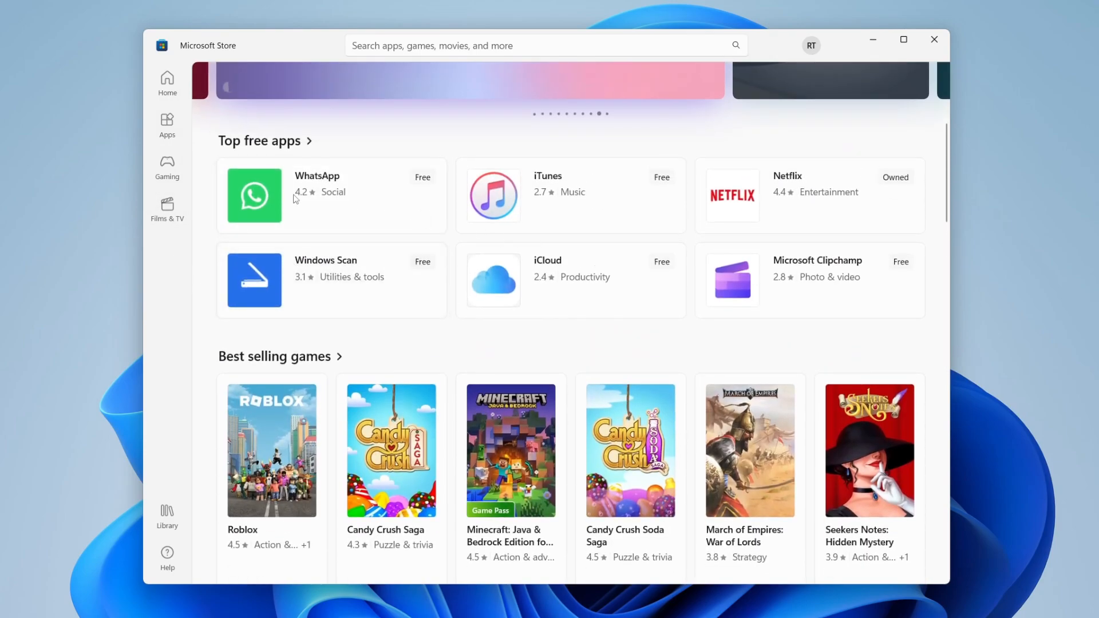
pyautogui.moveTo(721, 201)
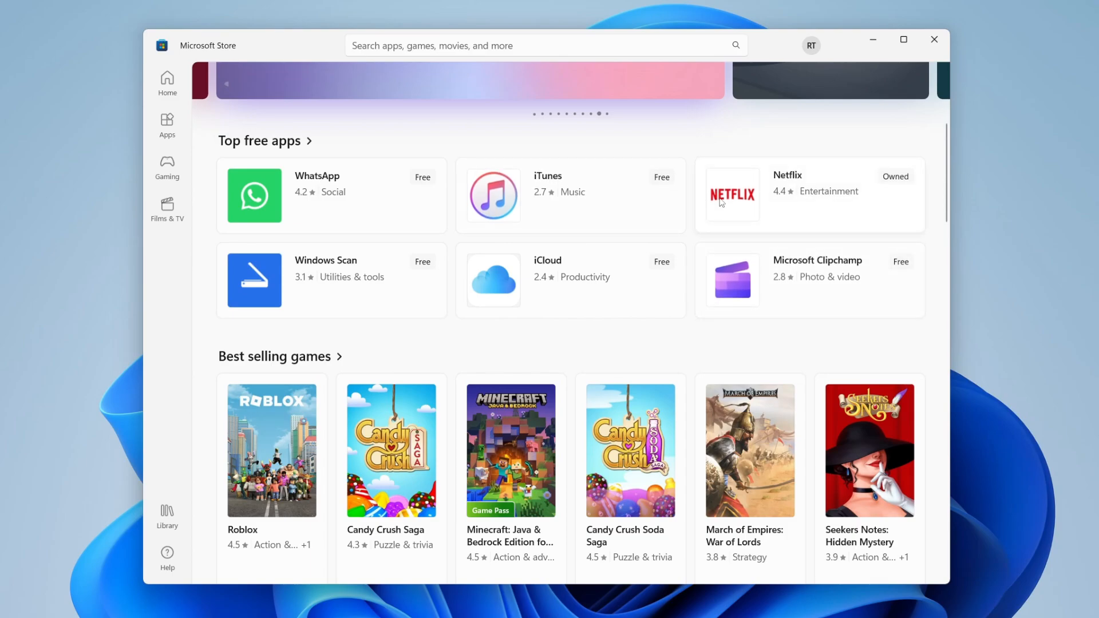
# Step: Install Netflix from its Store page under Top free apps until it offers Open
pyautogui.click(732, 194)
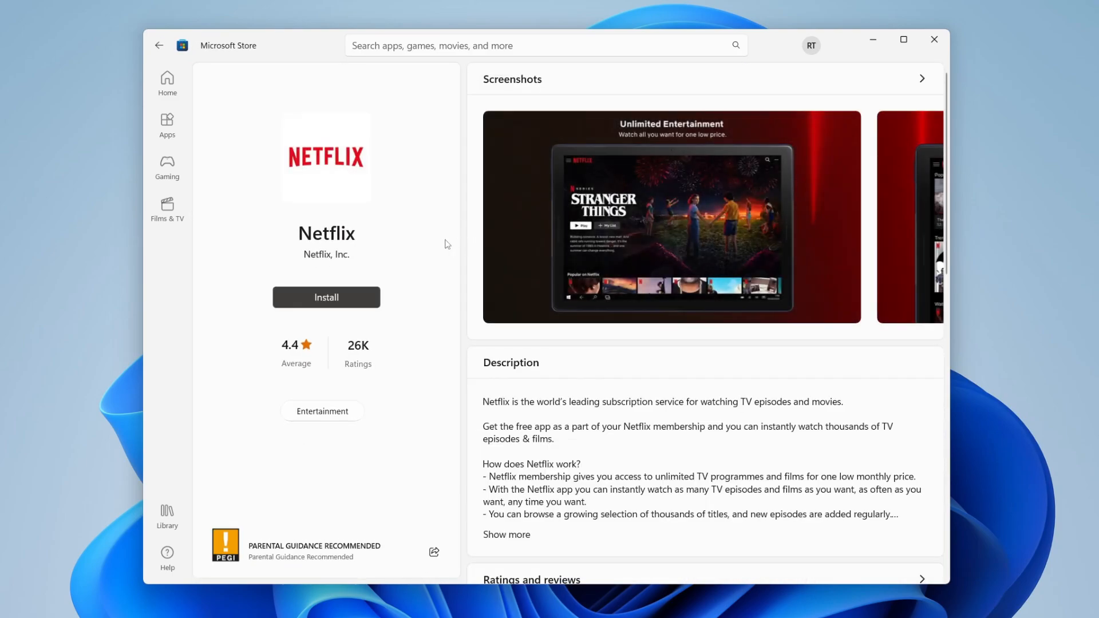
pyautogui.click(322, 298)
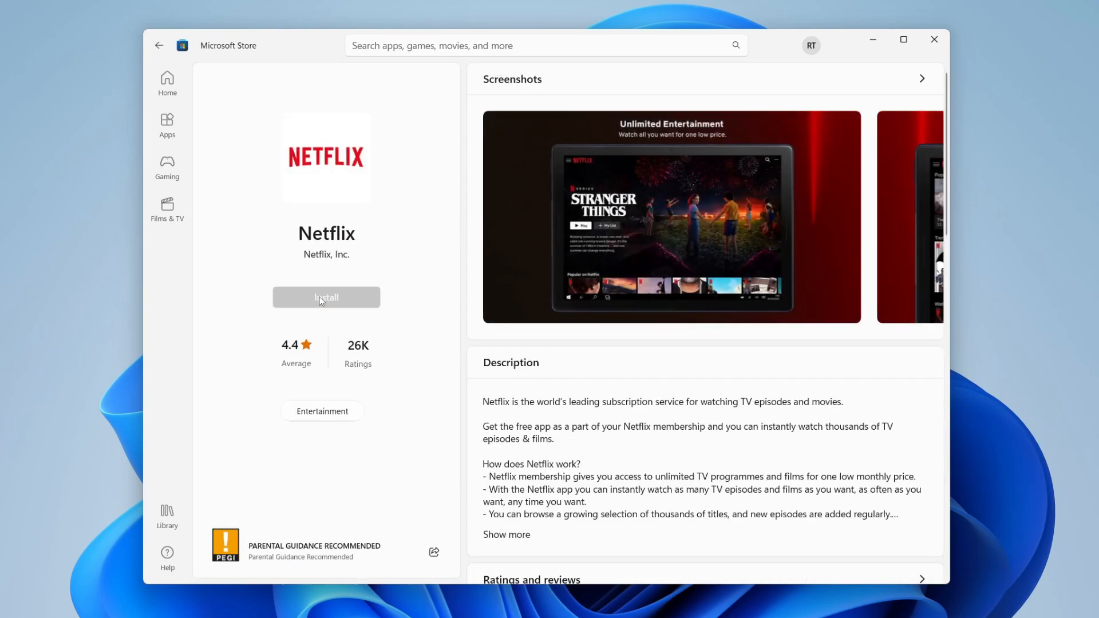
pyautogui.click(326, 298)
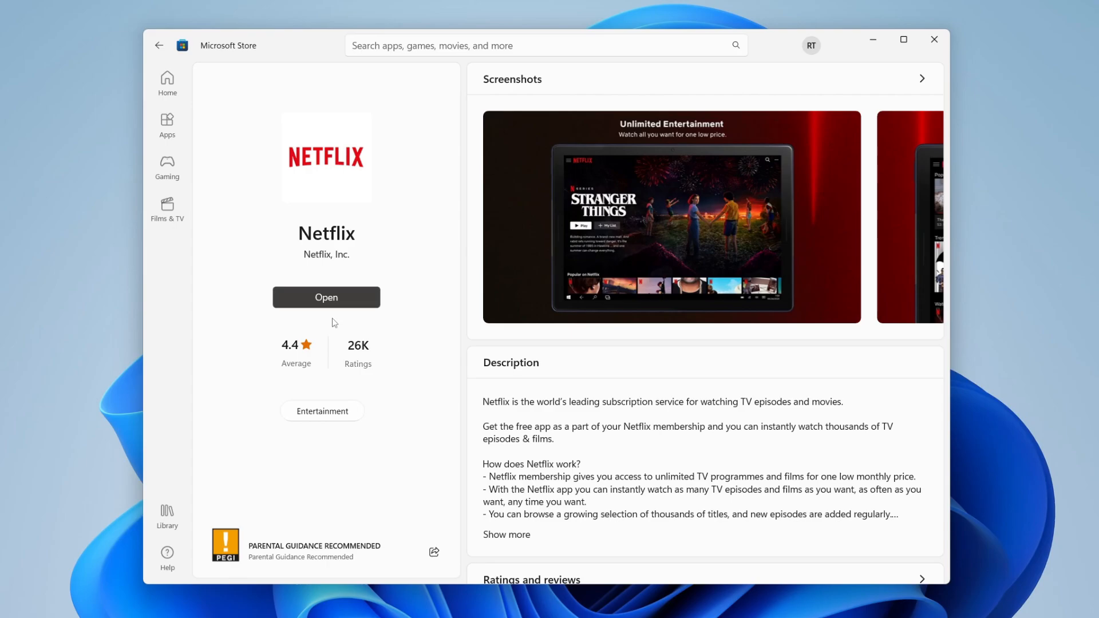
pyautogui.moveTo(375, 221)
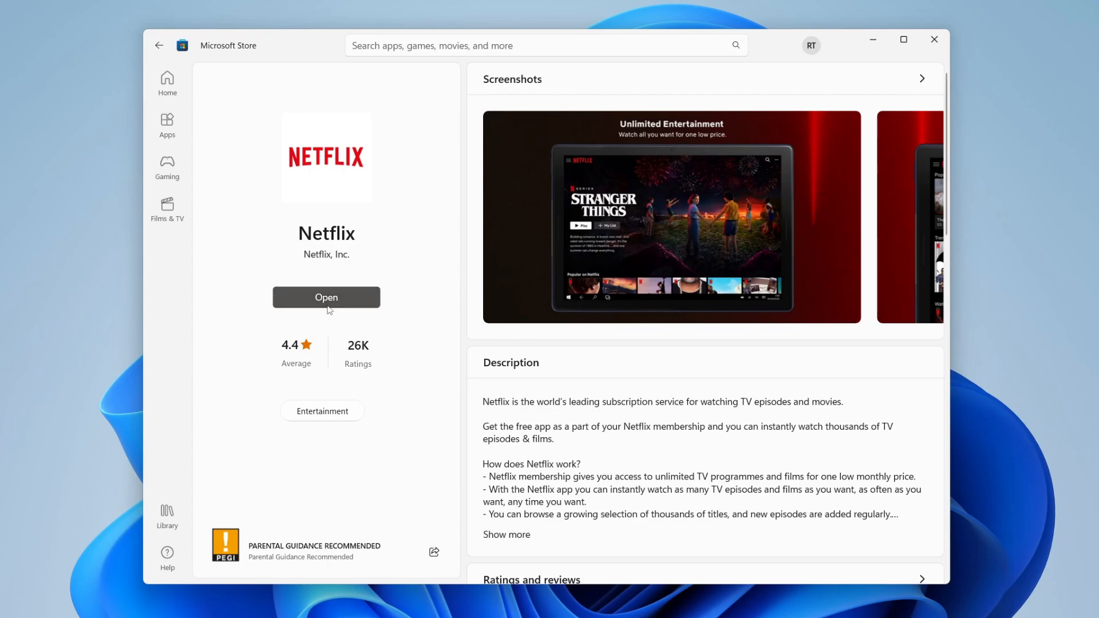
# Step: Launch Netflix and choose Get Started to reach the choose-your-plan step
pyautogui.click(326, 297)
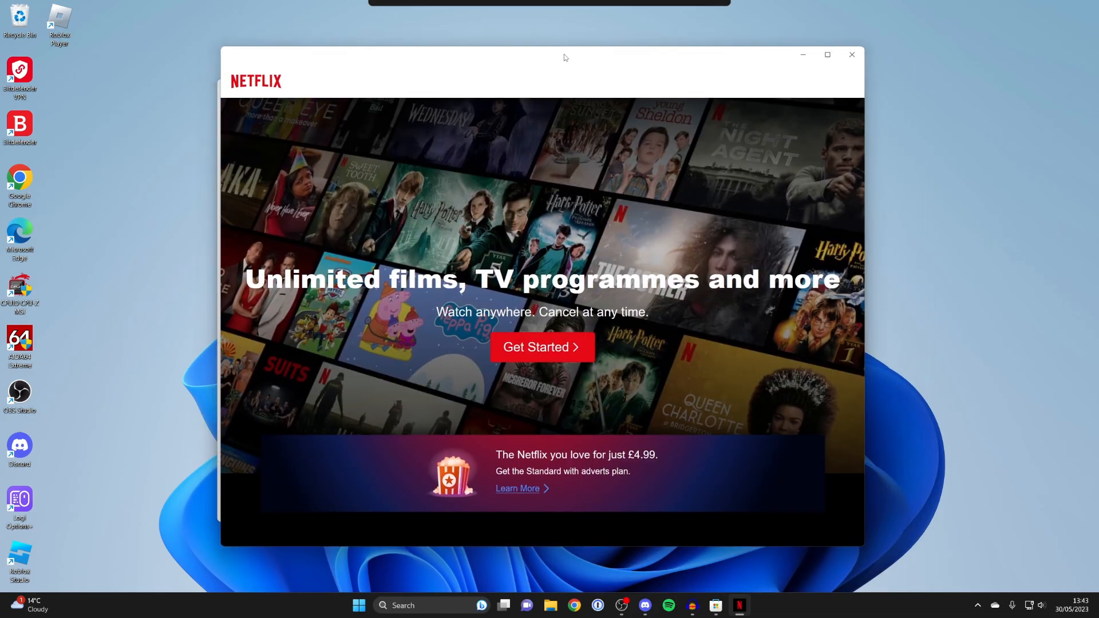
pyautogui.click(543, 347)
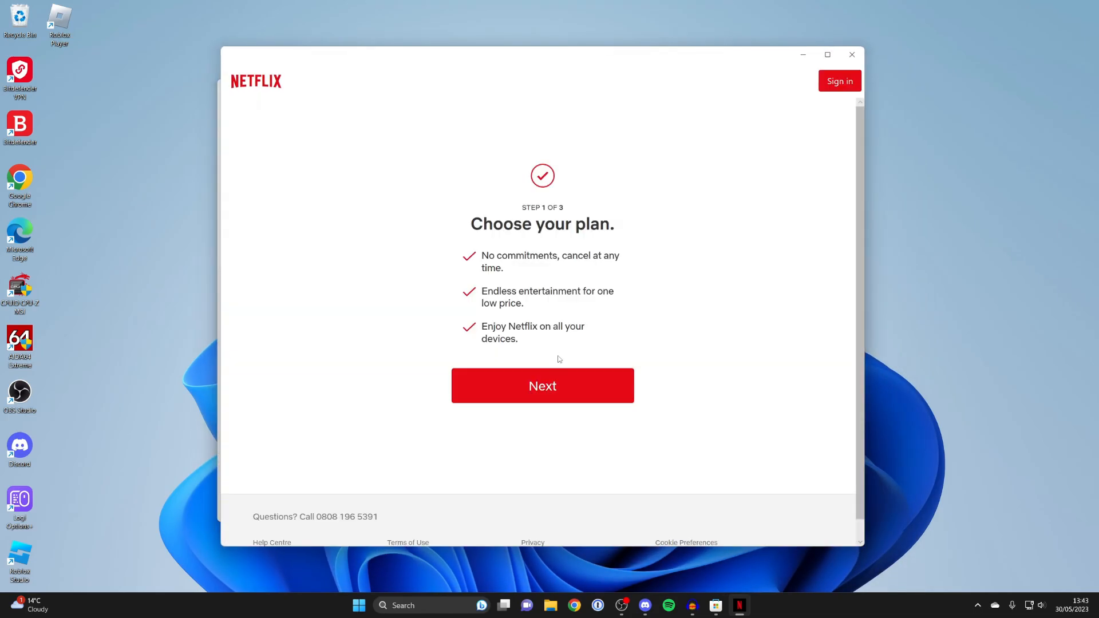